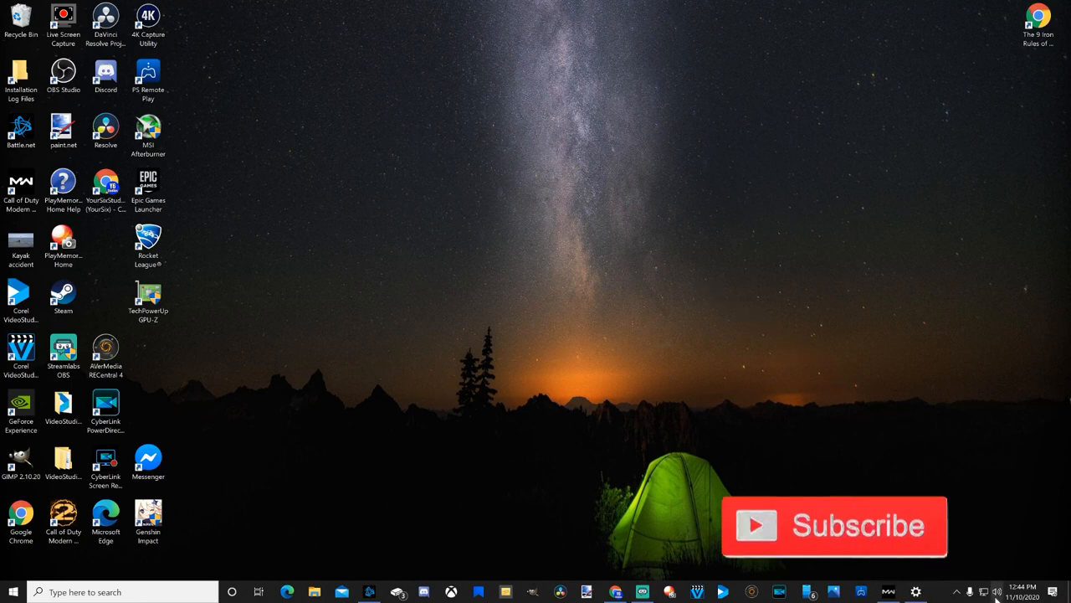
Step: Open Windows Sound settings from the tray speaker icon to view Realtek speakers and Yeti microphone
{"action": "right_click", "coordinate": [982, 592]}
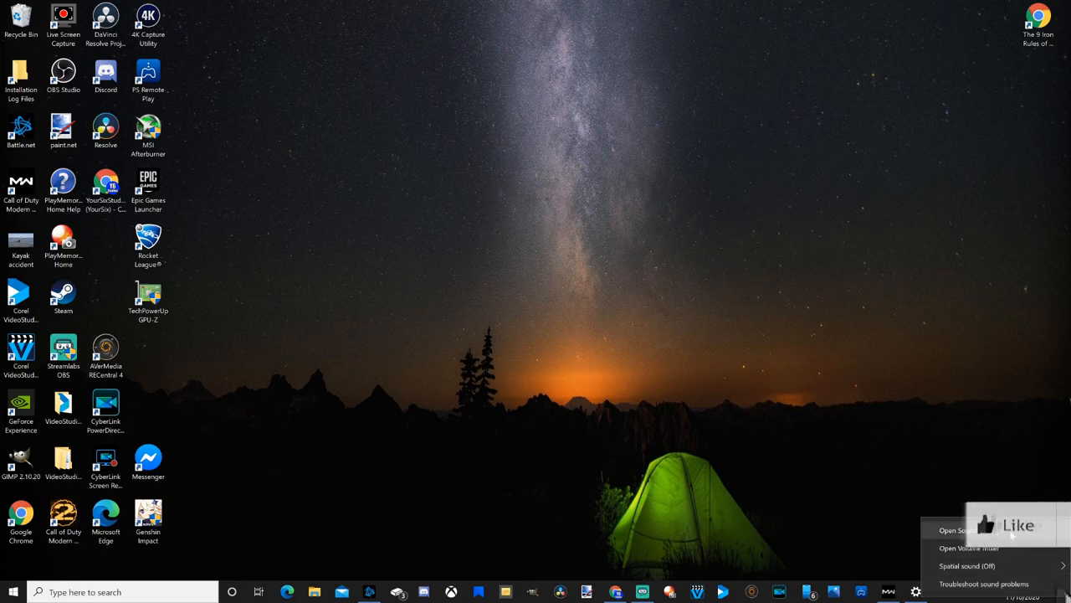
{"action": "left_click", "coordinate": [962, 530]}
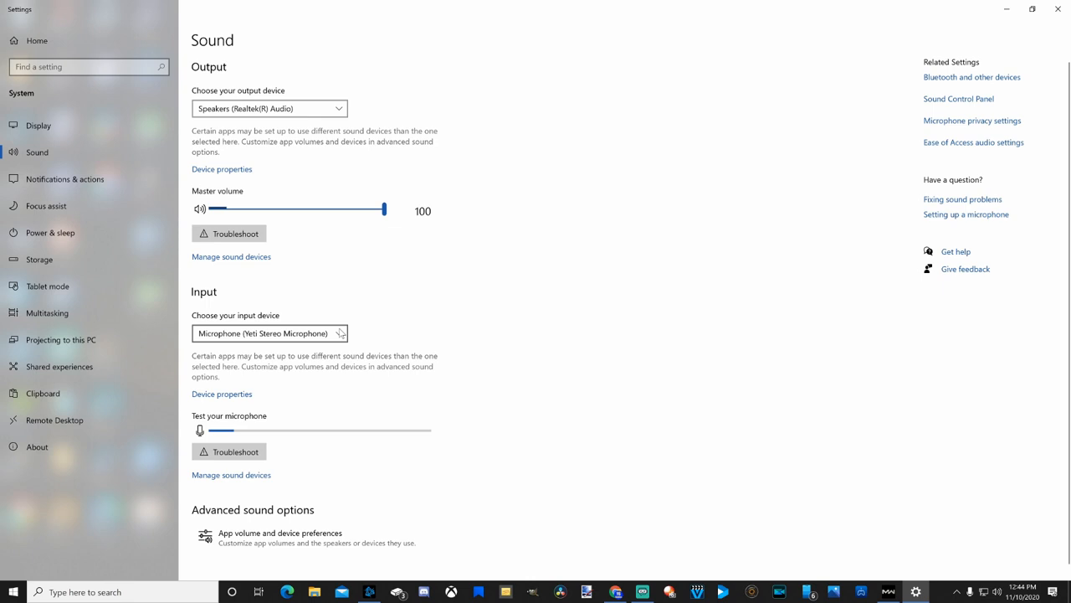
{"action": "mouse_move", "coordinate": [598, 349]}
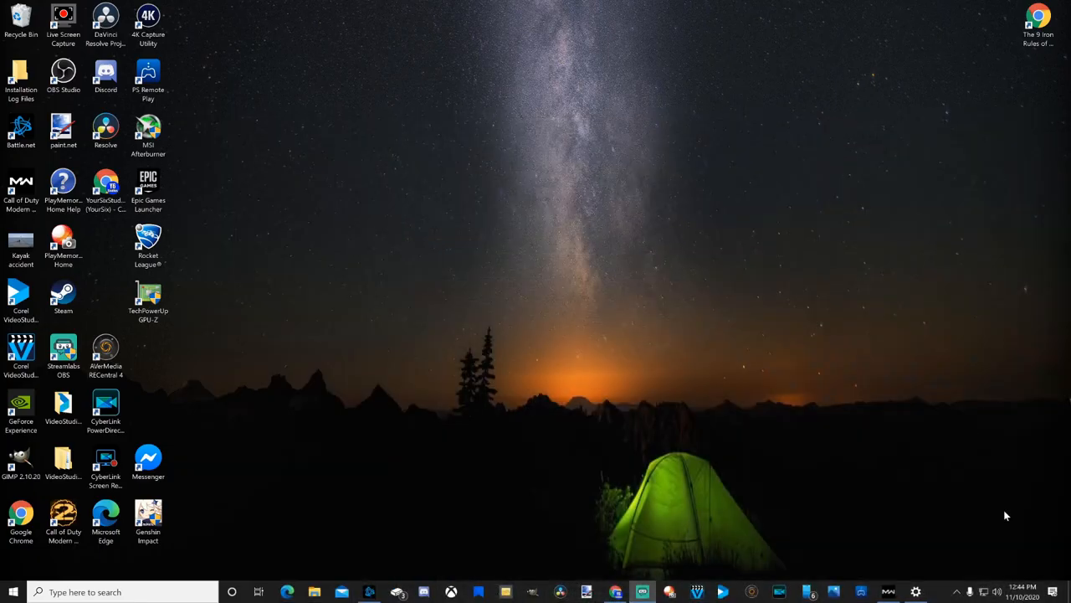
Step: Close Sound settings and open the Battle.net tray menu from the hidden icons
{"action": "right_click", "coordinate": [969, 591]}
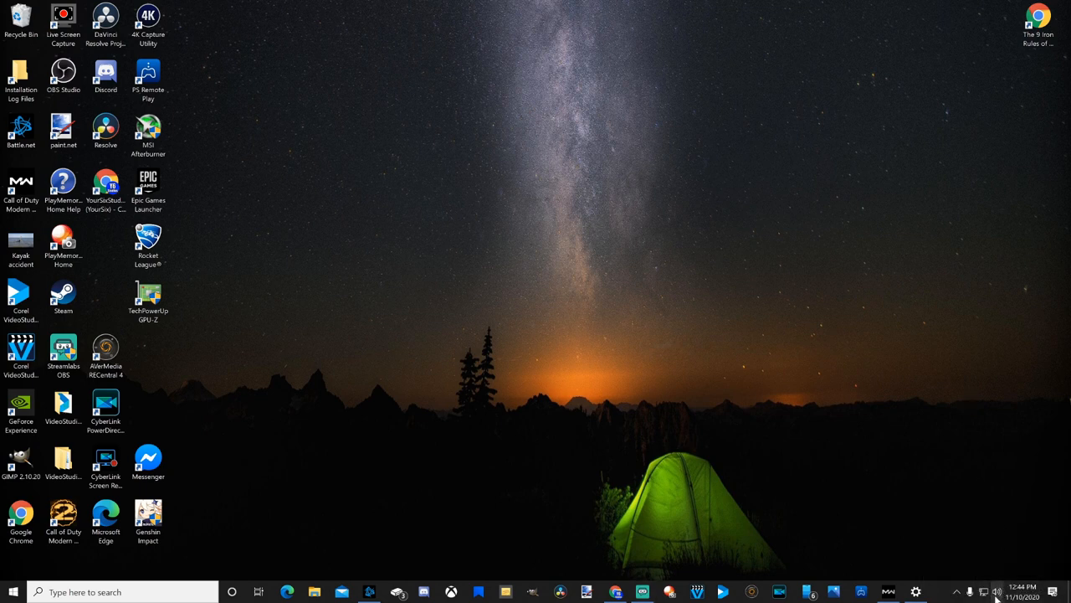
{"action": "right_click", "coordinate": [997, 592]}
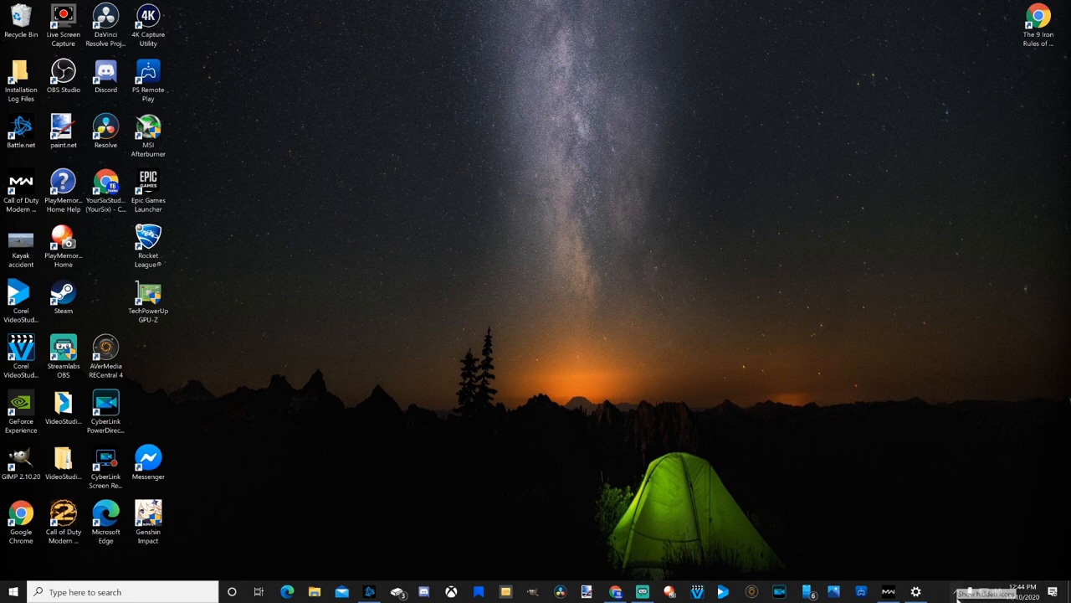
{"action": "left_click", "coordinate": [960, 592]}
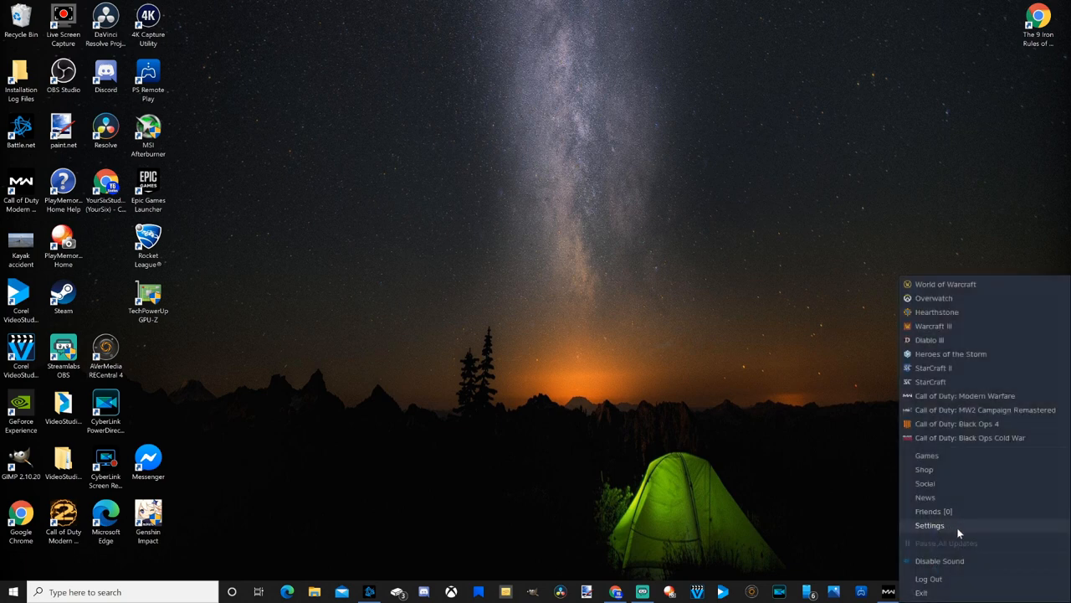
Step: In Battle.net Voice Chat, keep the default input, test the mic, and max the volume
{"action": "left_click", "coordinate": [929, 525]}
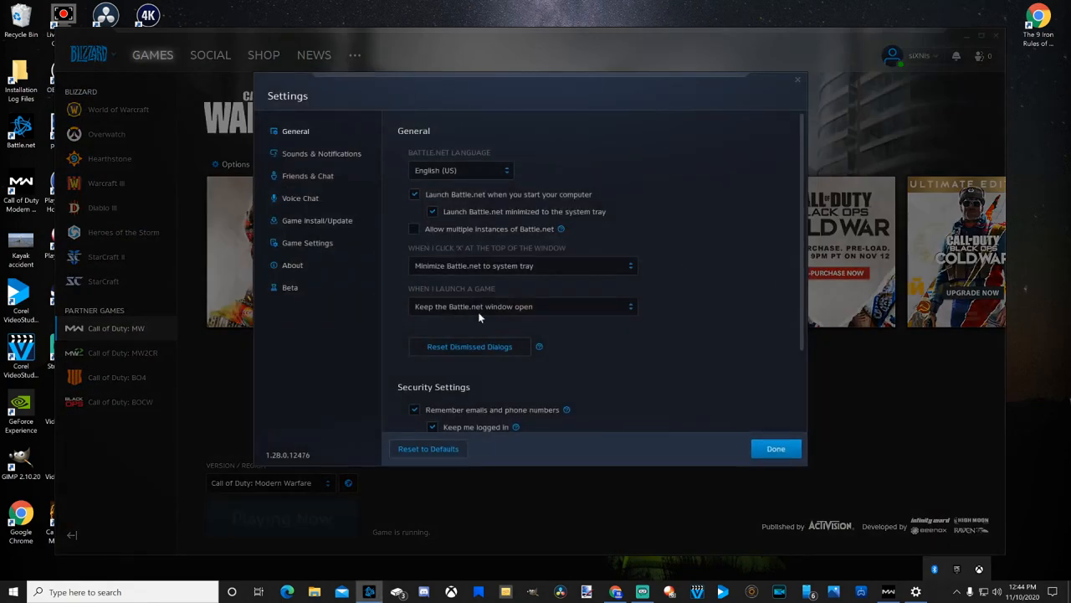
{"action": "mouse_move", "coordinate": [300, 197]}
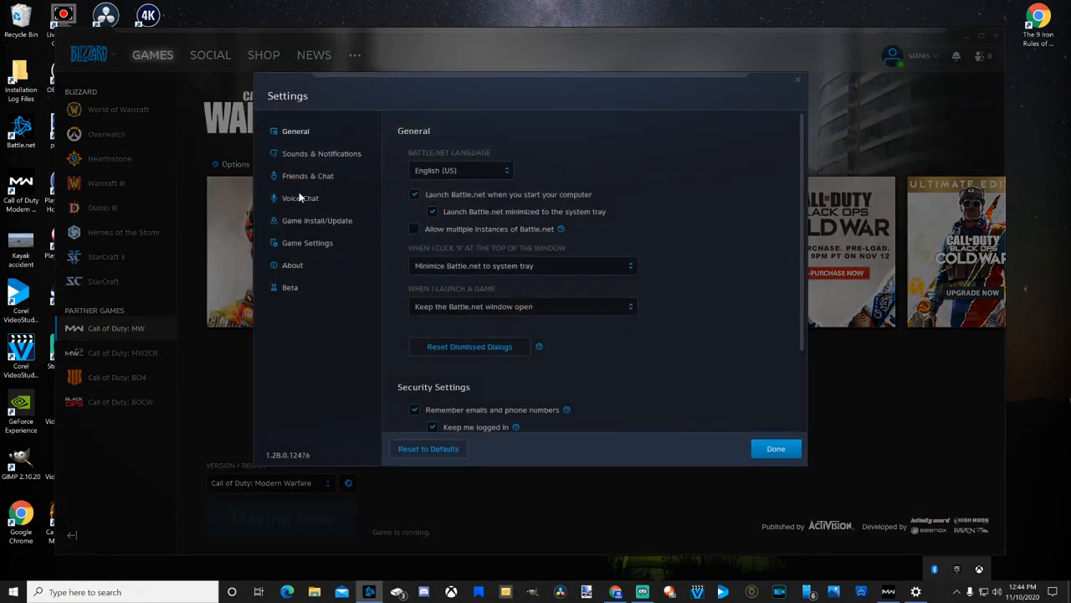
{"action": "left_click", "coordinate": [300, 198]}
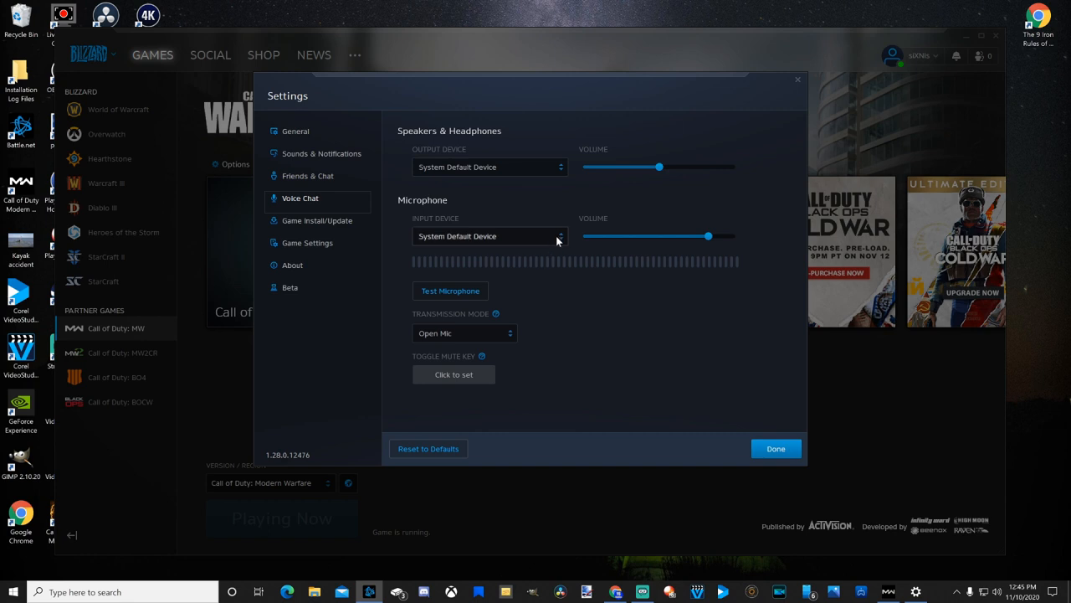
{"action": "left_click", "coordinate": [559, 236]}
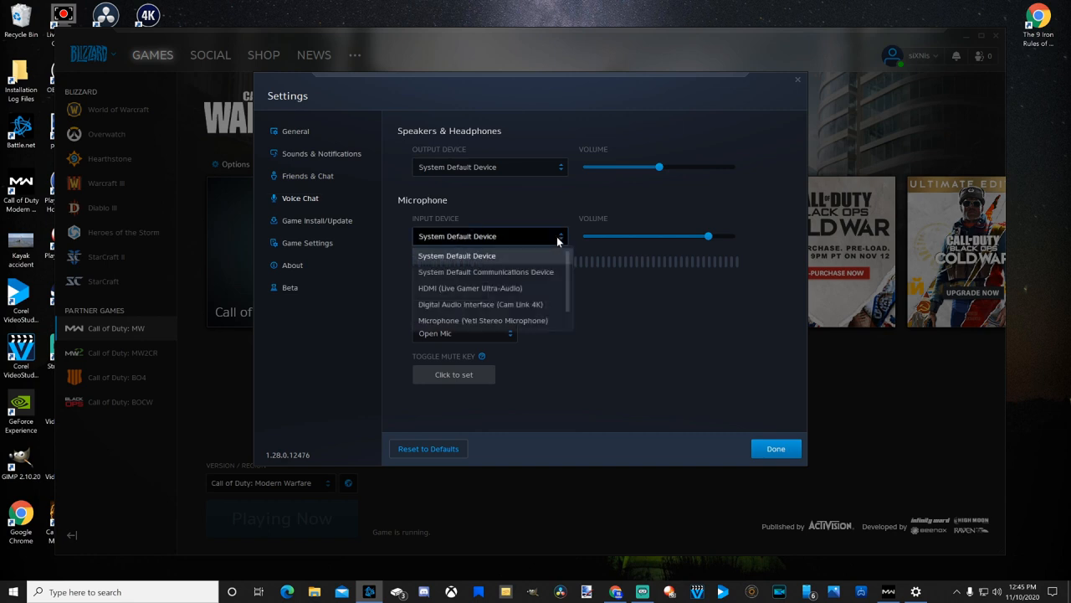
{"action": "mouse_move", "coordinate": [483, 320]}
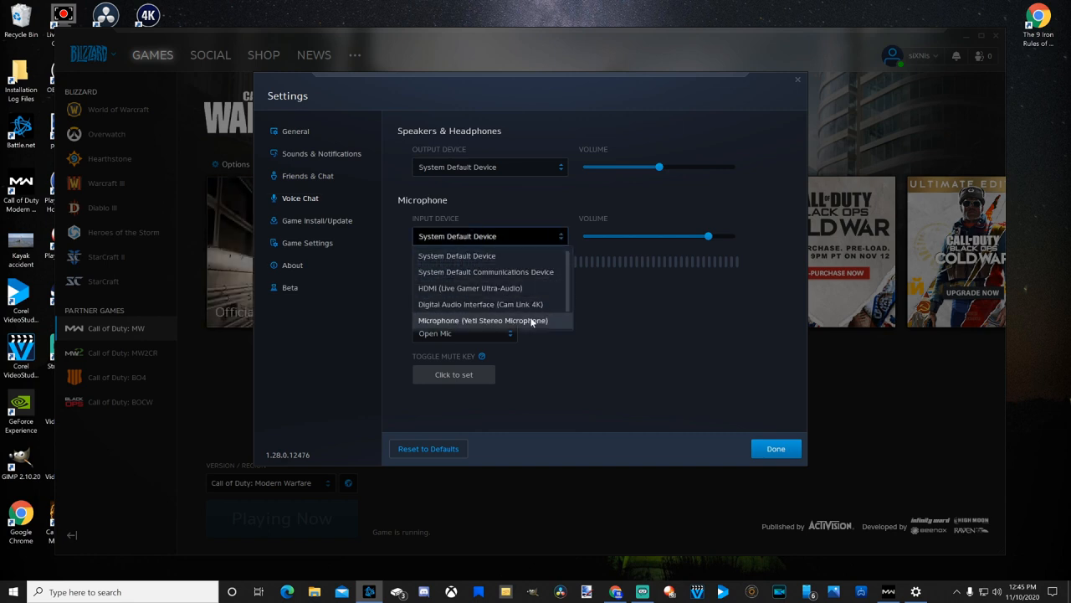
{"action": "mouse_move", "coordinate": [493, 304]}
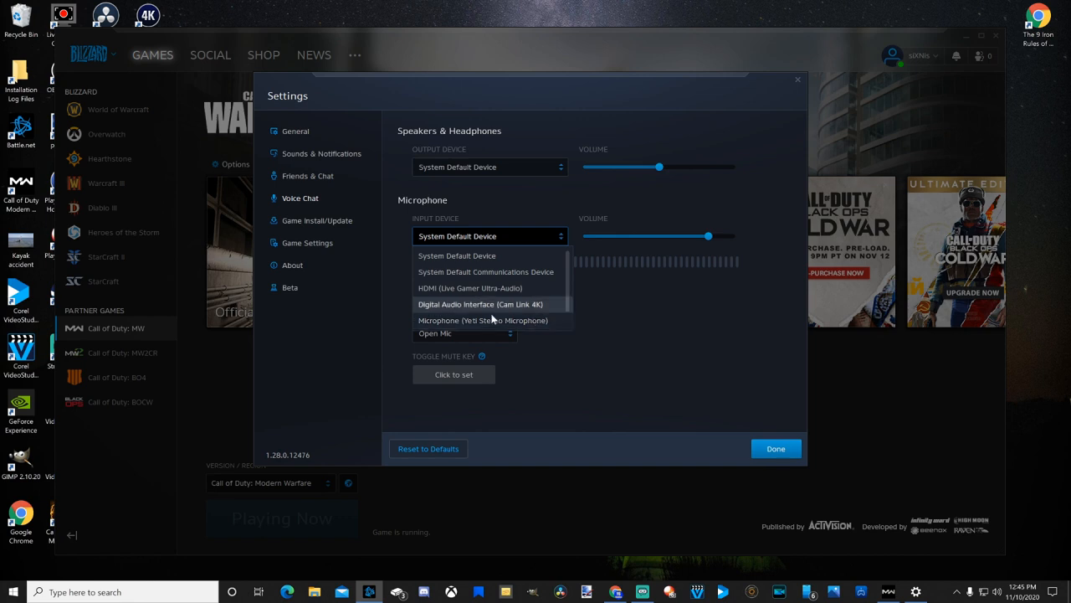
{"action": "left_click", "coordinate": [457, 255]}
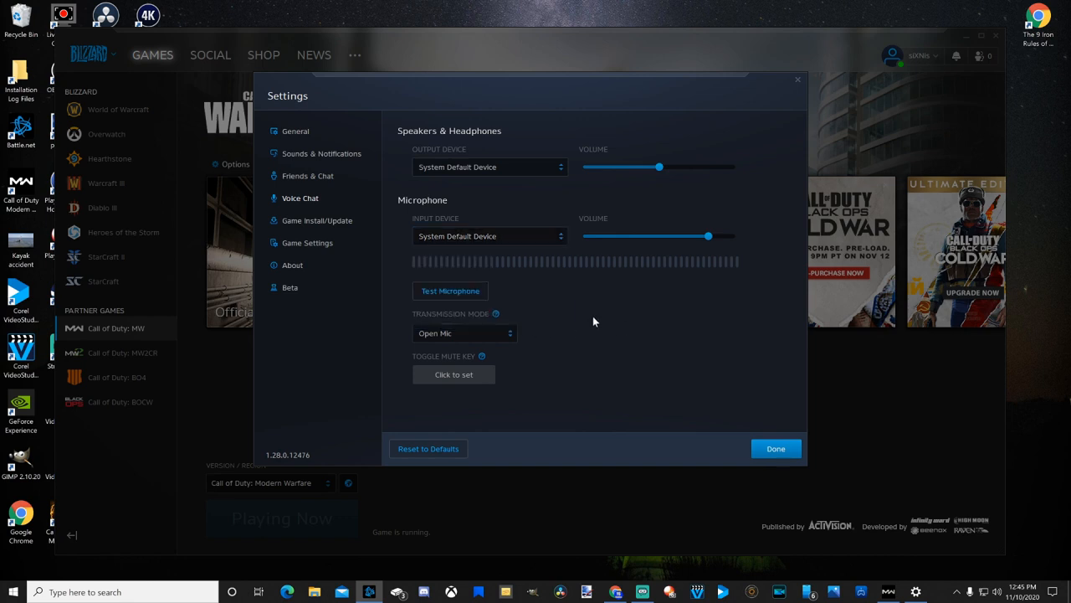
{"action": "left_click", "coordinate": [450, 290]}
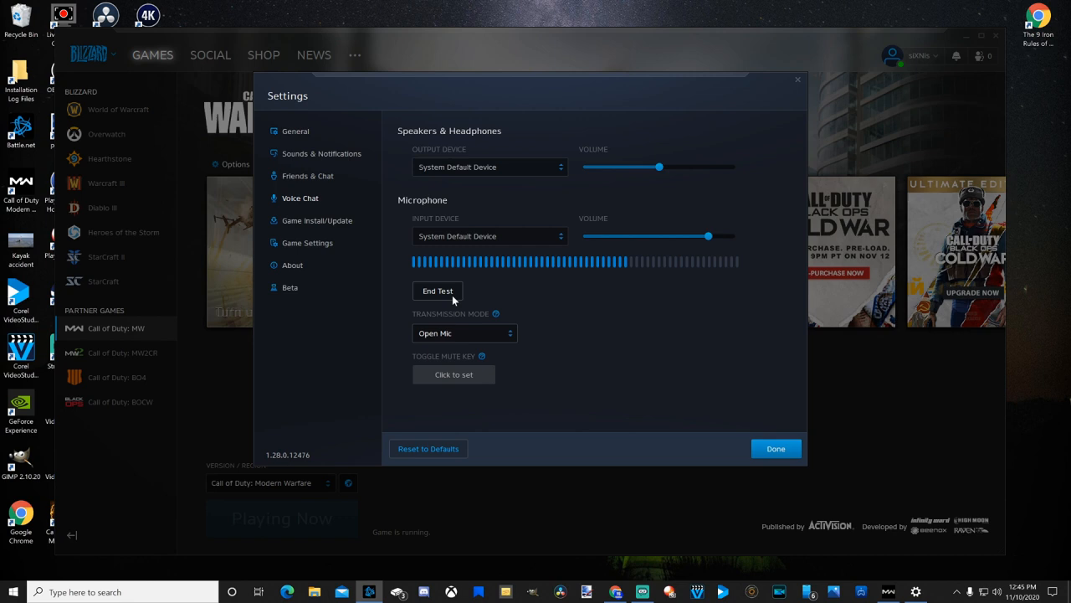
{"action": "left_click", "coordinate": [438, 290]}
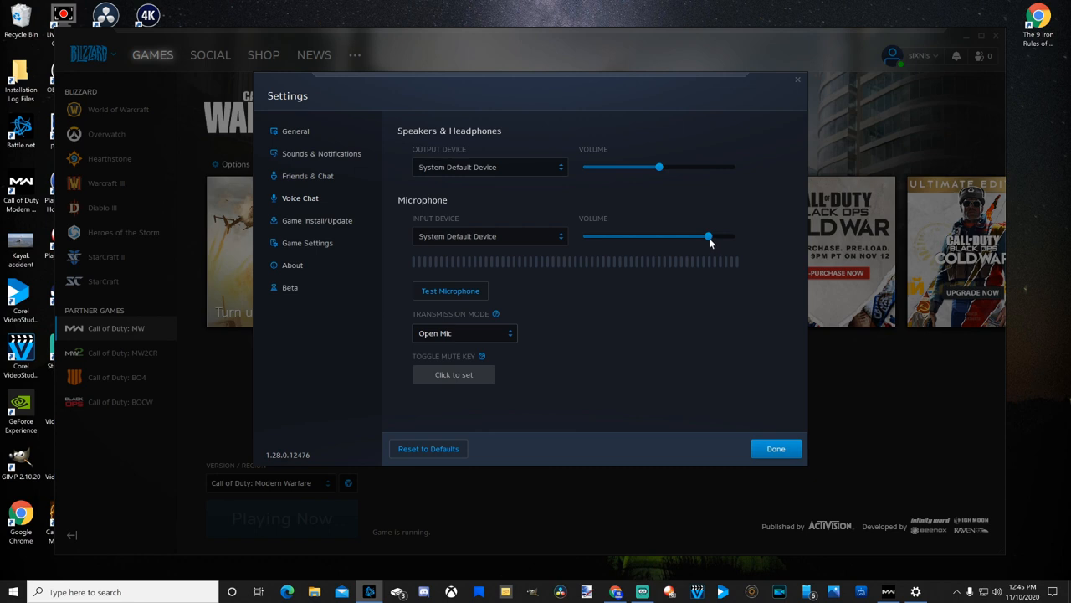
{"action": "left_click_drag", "start_coordinate": [709, 236], "coordinate": [734, 236]}
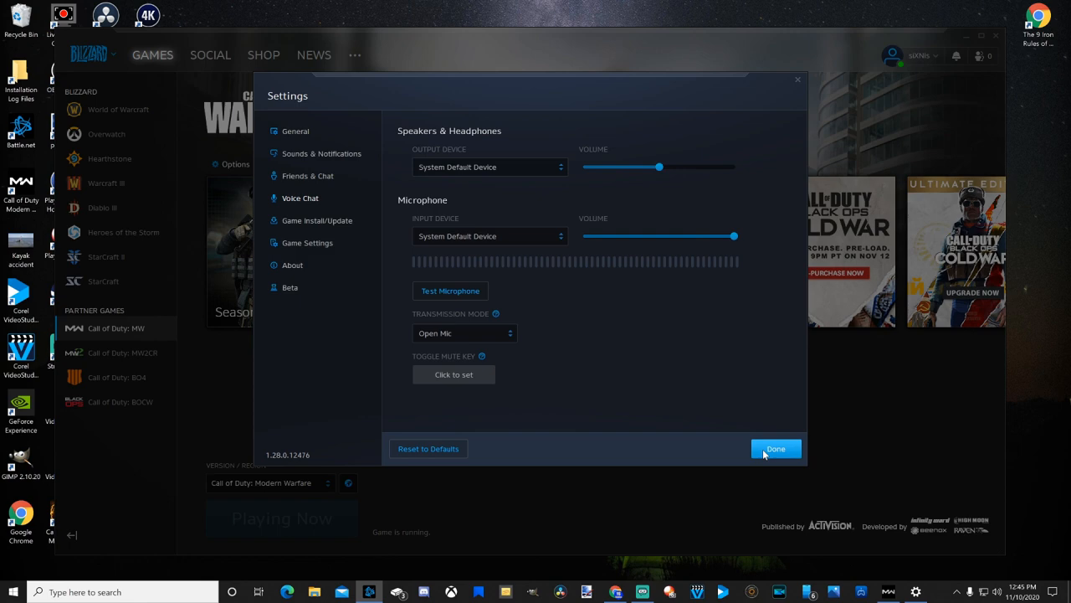
{"action": "left_click", "coordinate": [775, 448]}
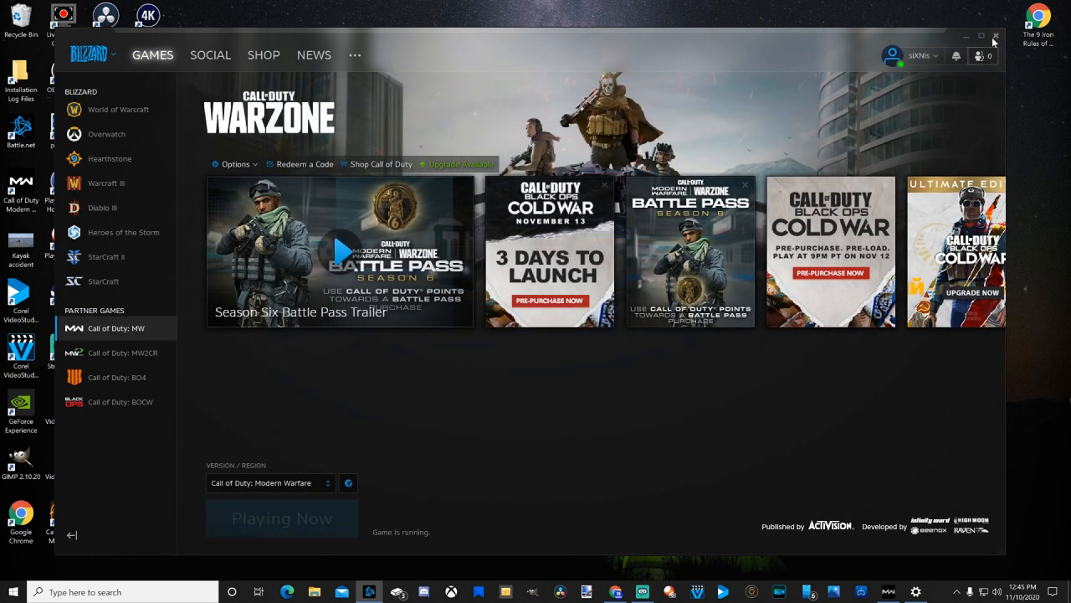
Step: Close the launcher, open Warzone's Audio options and set Voice Chat Recording Mode to Push to Talk
{"action": "left_click", "coordinate": [966, 37]}
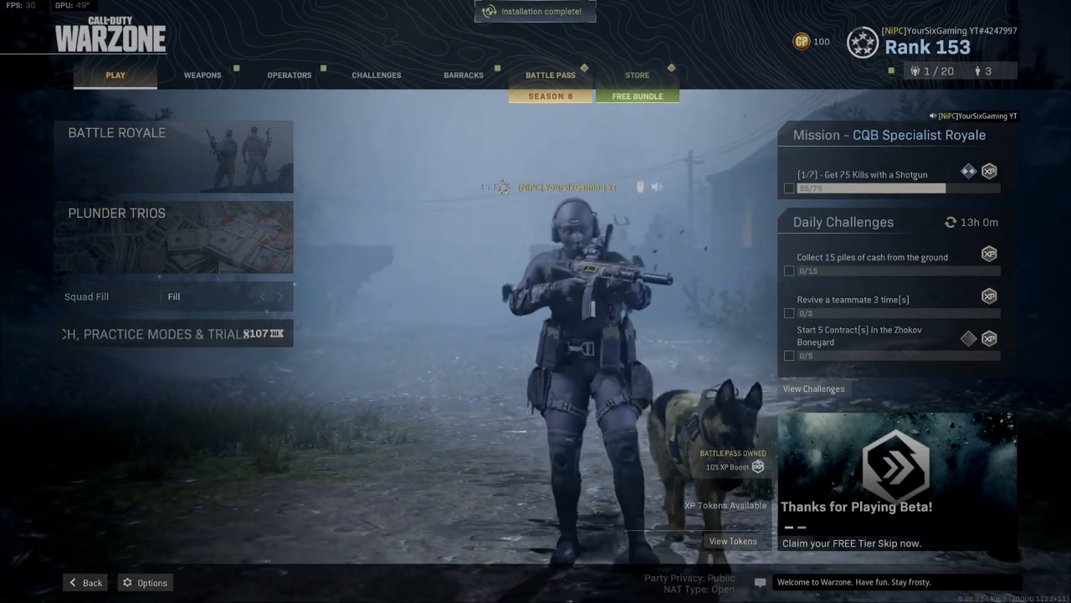
{"action": "left_click", "coordinate": [145, 582]}
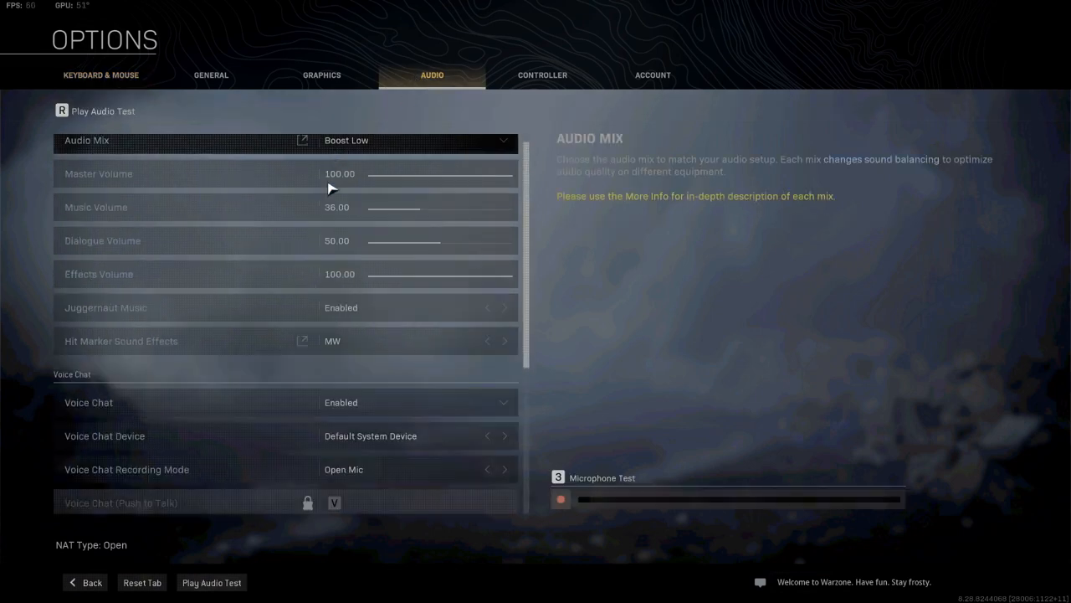
{"action": "scroll", "scroll_direction": "down", "scroll_amount": 3}
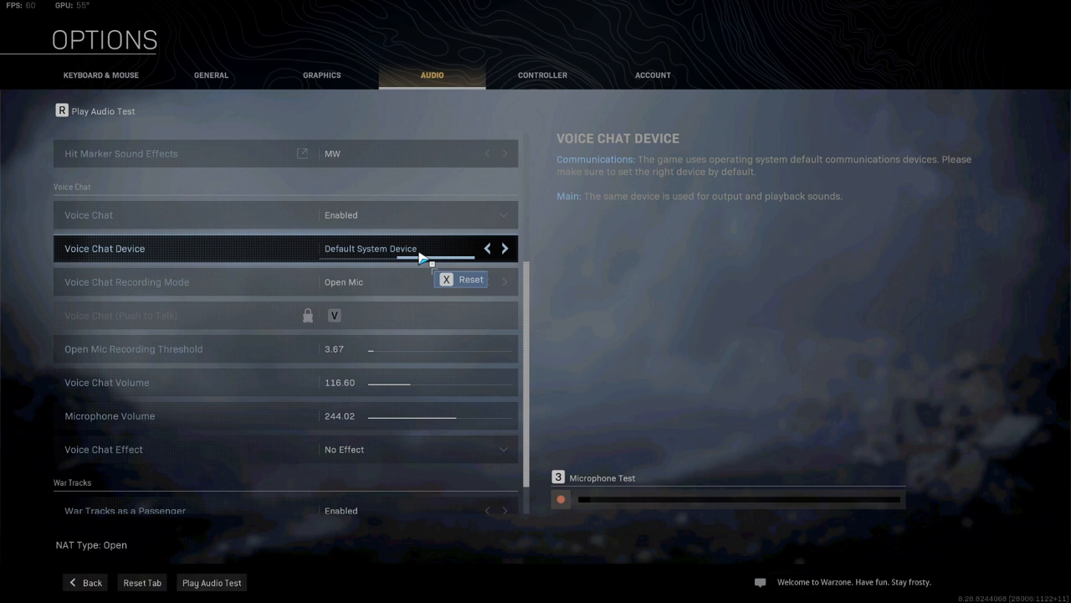
{"action": "mouse_move", "coordinate": [303, 253]}
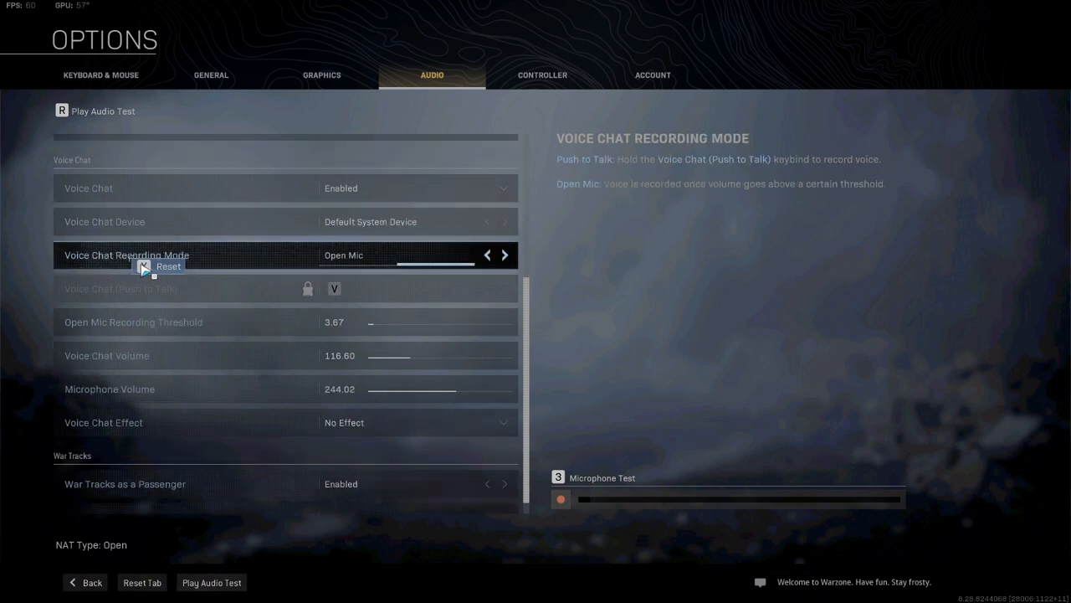
{"action": "mouse_move", "coordinate": [452, 265]}
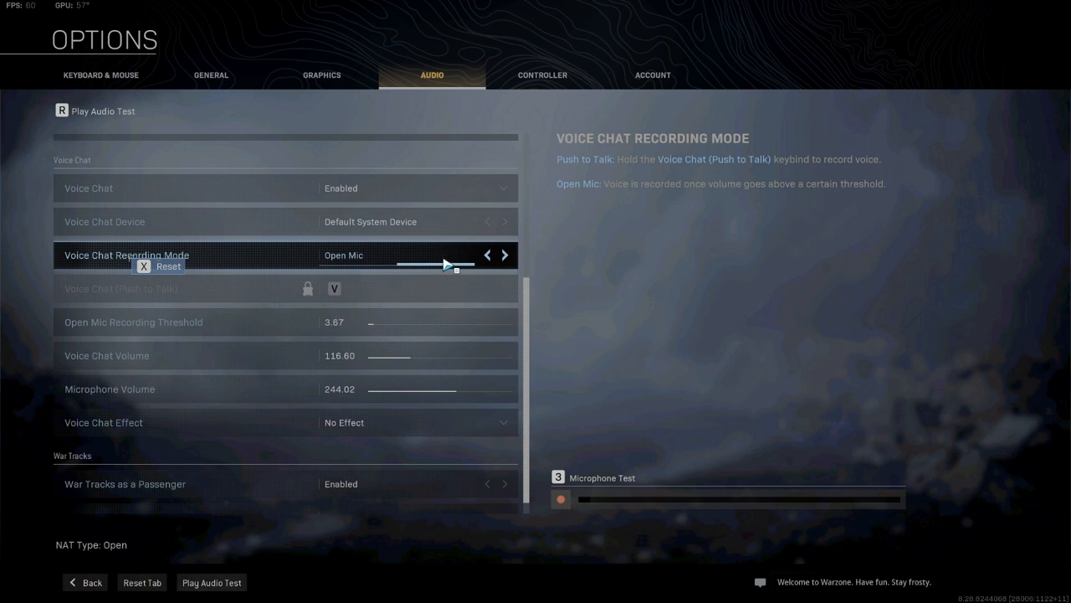
{"action": "left_click", "coordinate": [504, 254]}
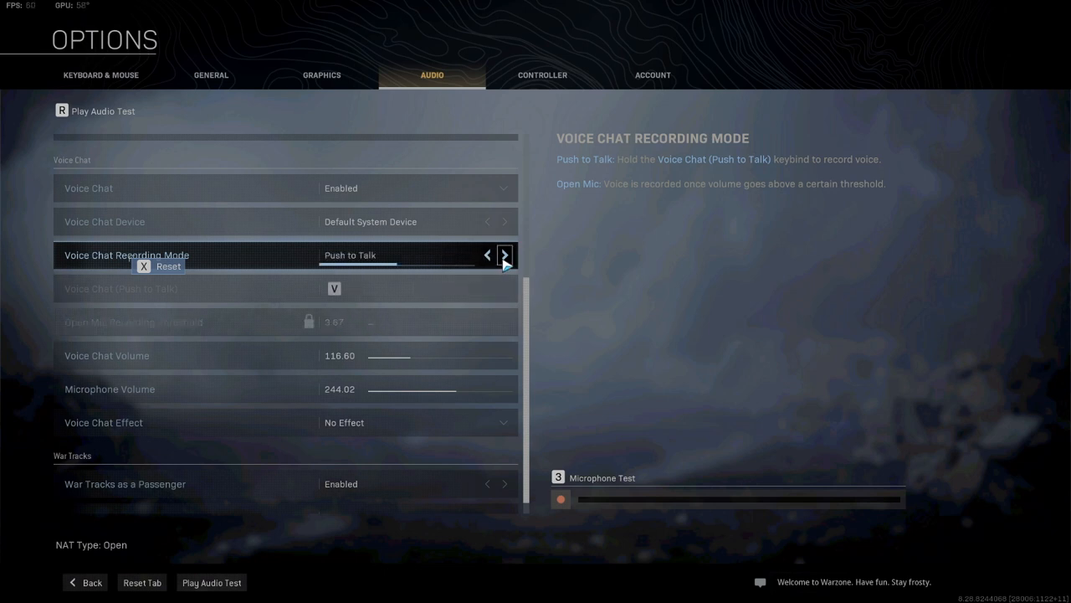
Step: Set recording mode back to Open Mic and raise the recording threshold from 3.67 to 51.93
{"action": "left_click", "coordinate": [504, 254]}
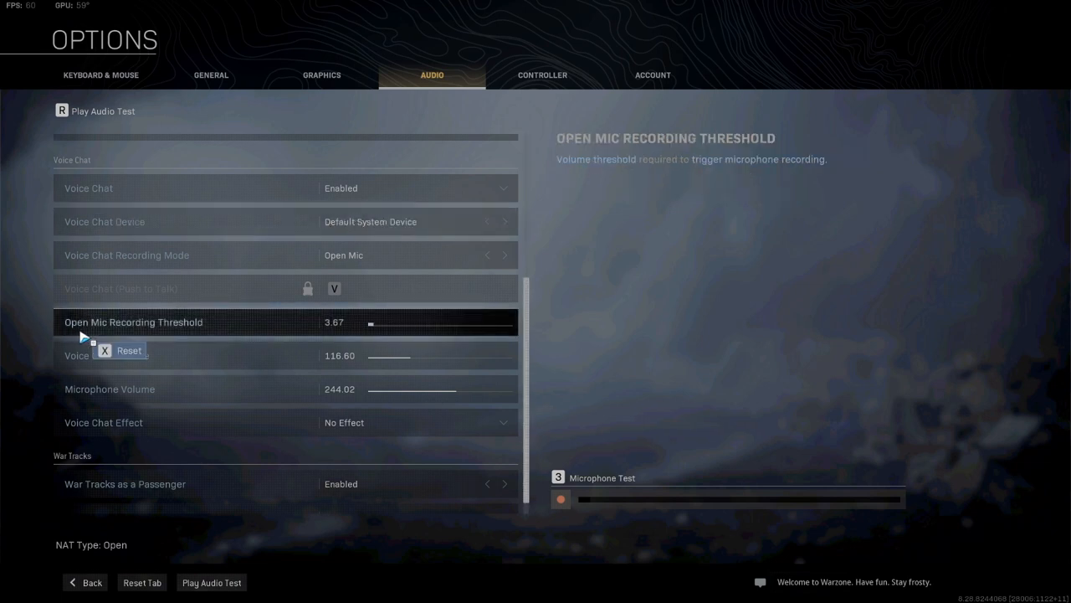
{"action": "mouse_move", "coordinate": [155, 329]}
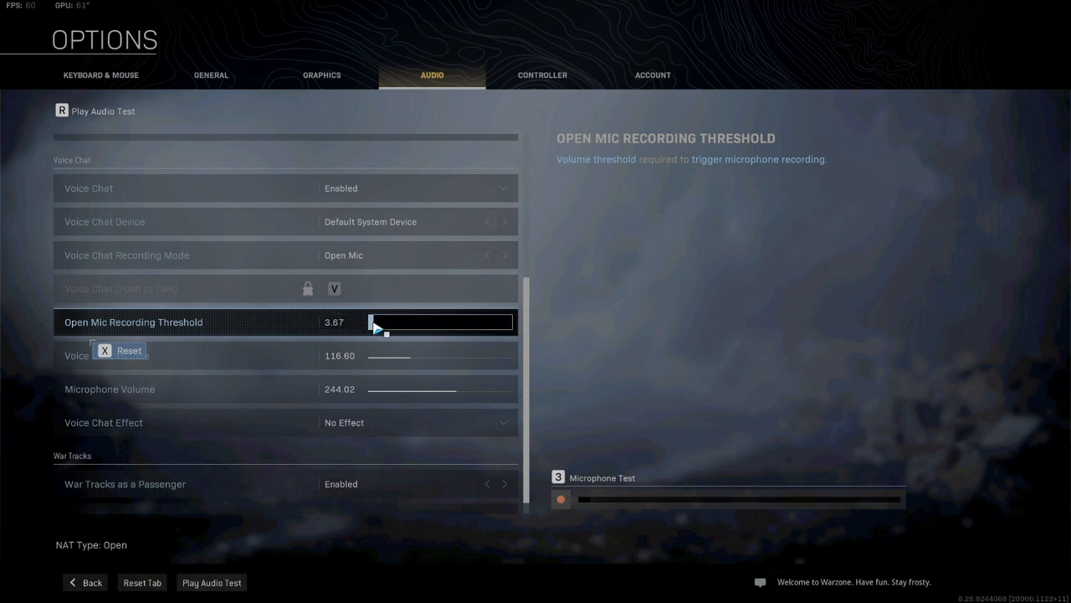
{"action": "mouse_move", "coordinate": [400, 337]}
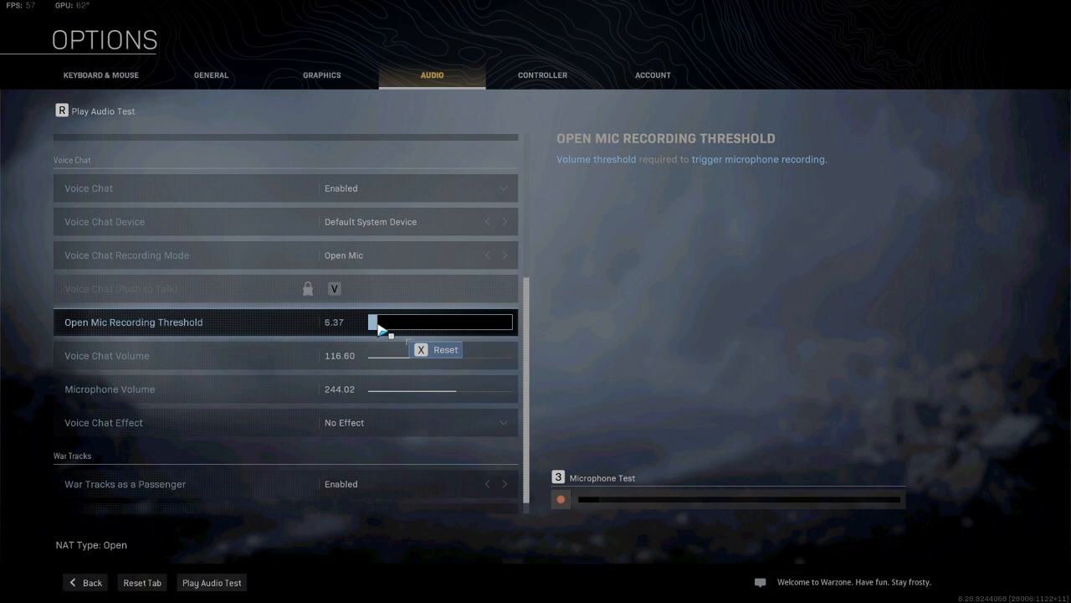
{"action": "left_click_drag", "start_coordinate": [377, 323], "coordinate": [406, 323]}
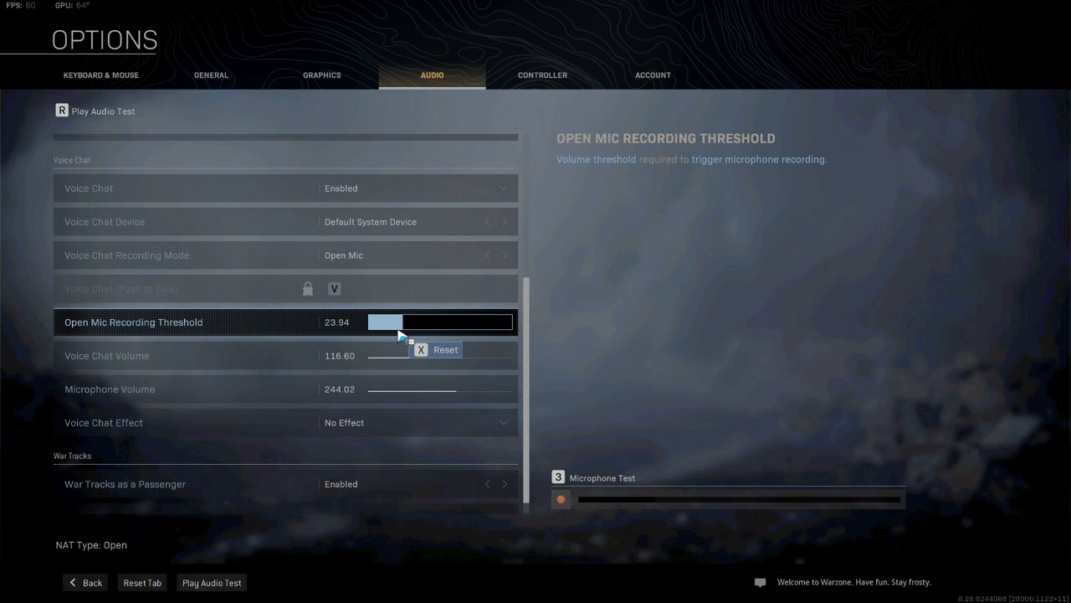
{"action": "left_click_drag", "start_coordinate": [386, 321], "coordinate": [421, 321]}
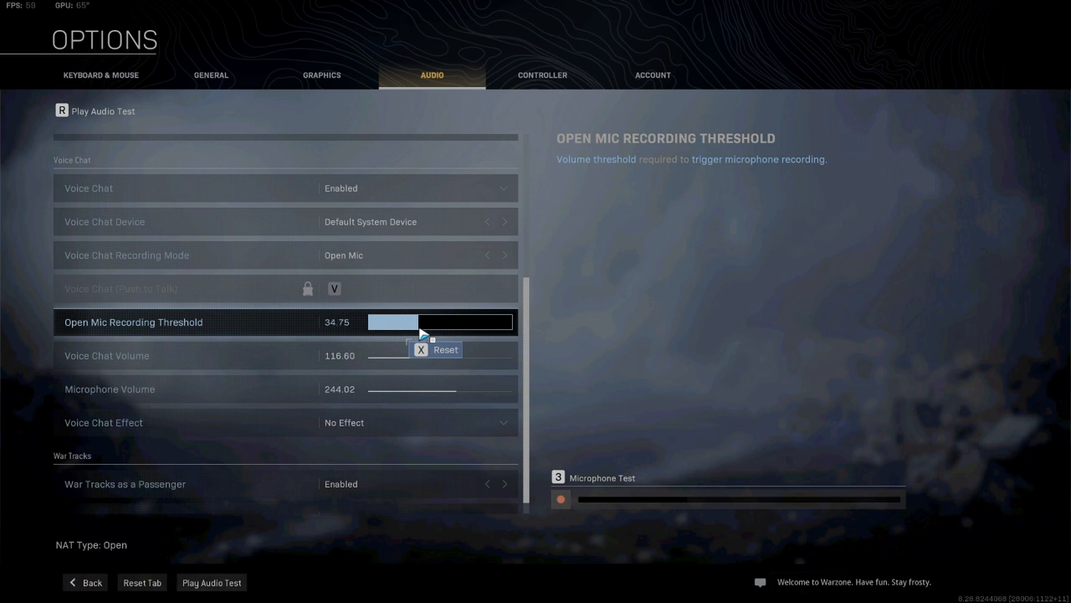
{"action": "left_click_drag", "start_coordinate": [412, 321], "coordinate": [426, 322]}
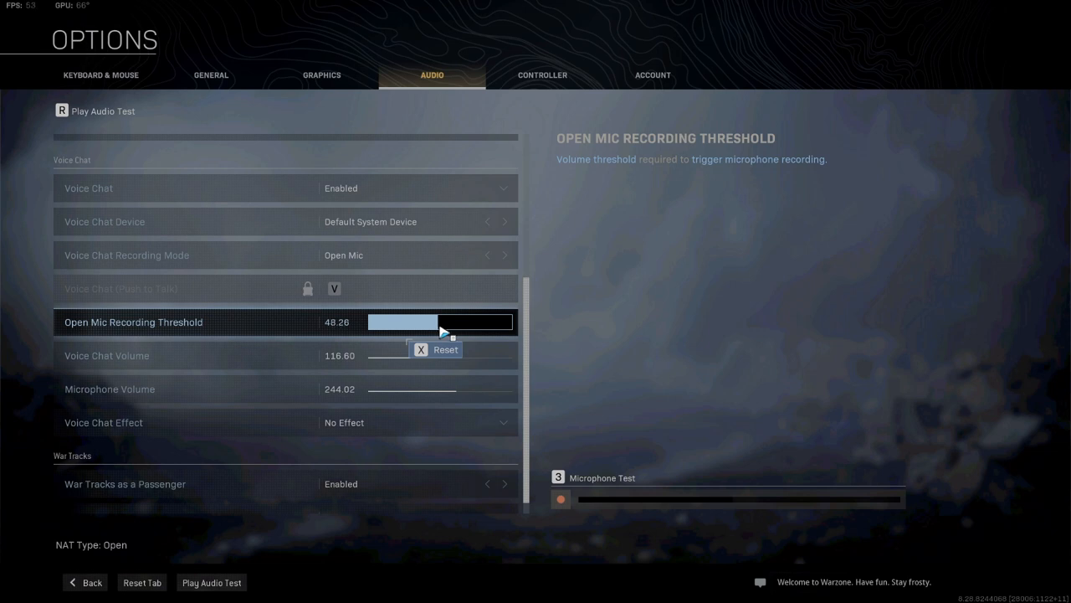
{"action": "left_click_drag", "start_coordinate": [426, 321], "coordinate": [448, 321]}
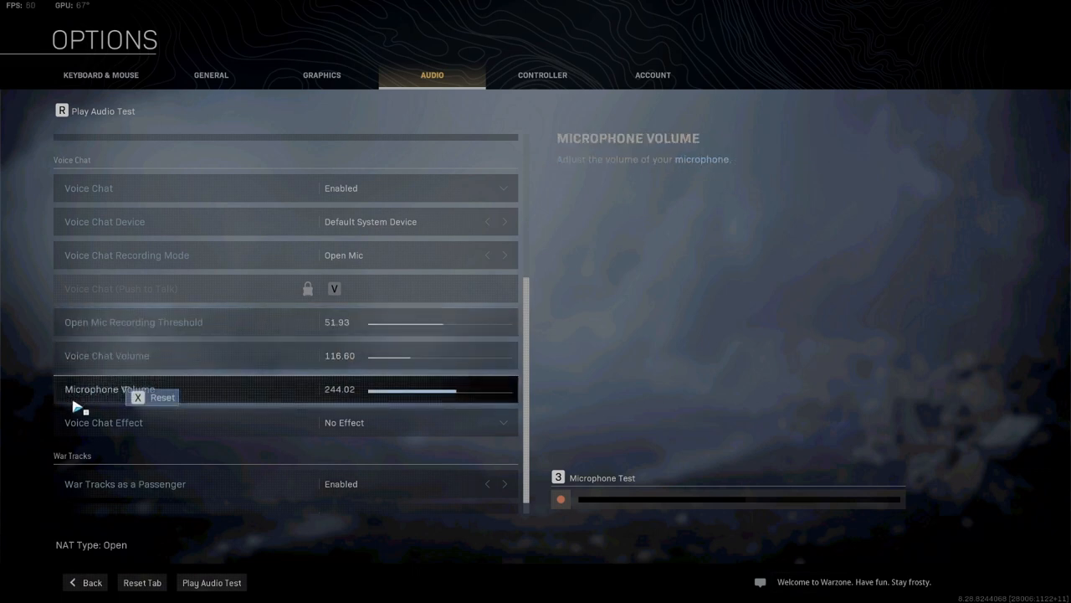
{"action": "mouse_move", "coordinate": [251, 385]}
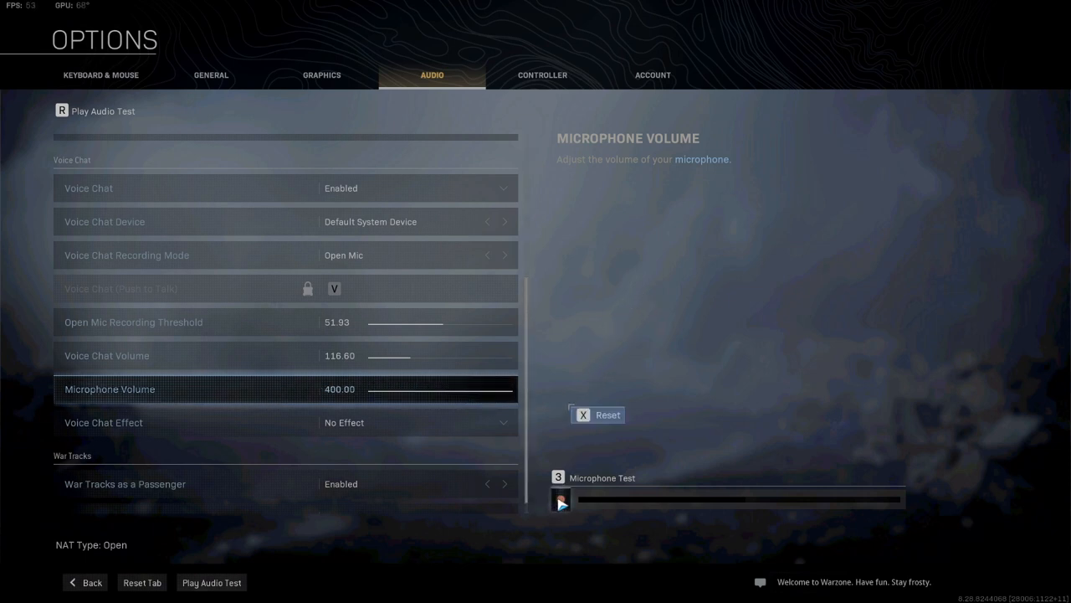
Step: Start the Microphone Test with microphone volume at 400
{"action": "left_click", "coordinate": [562, 503]}
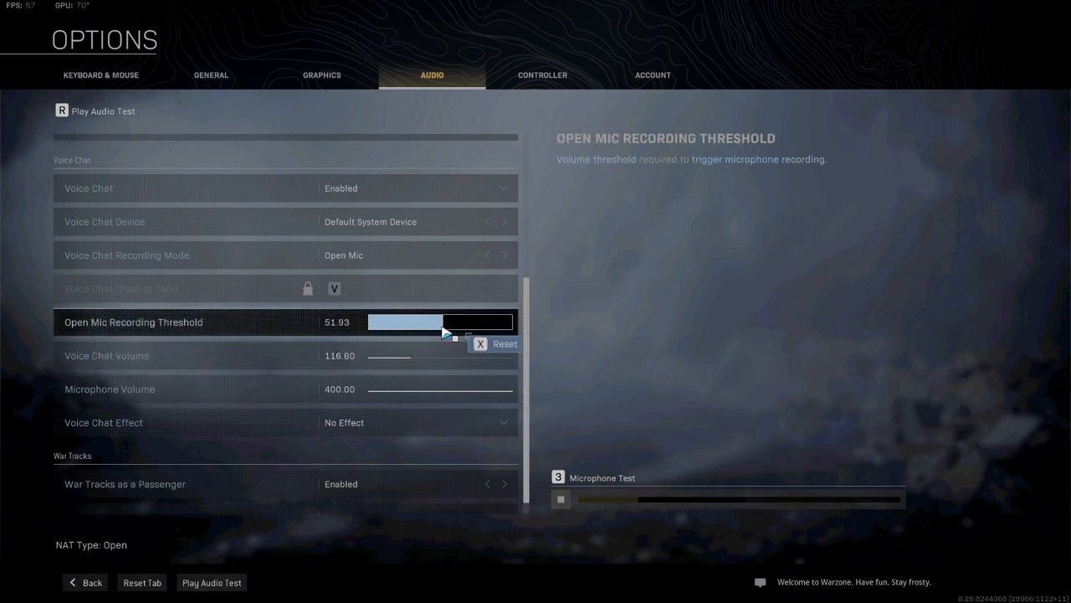
Step: Adjust the Open Mic Recording Threshold during the mic test, settling at 15.64
{"action": "left_click_drag", "start_coordinate": [452, 333], "coordinate": [410, 332]}
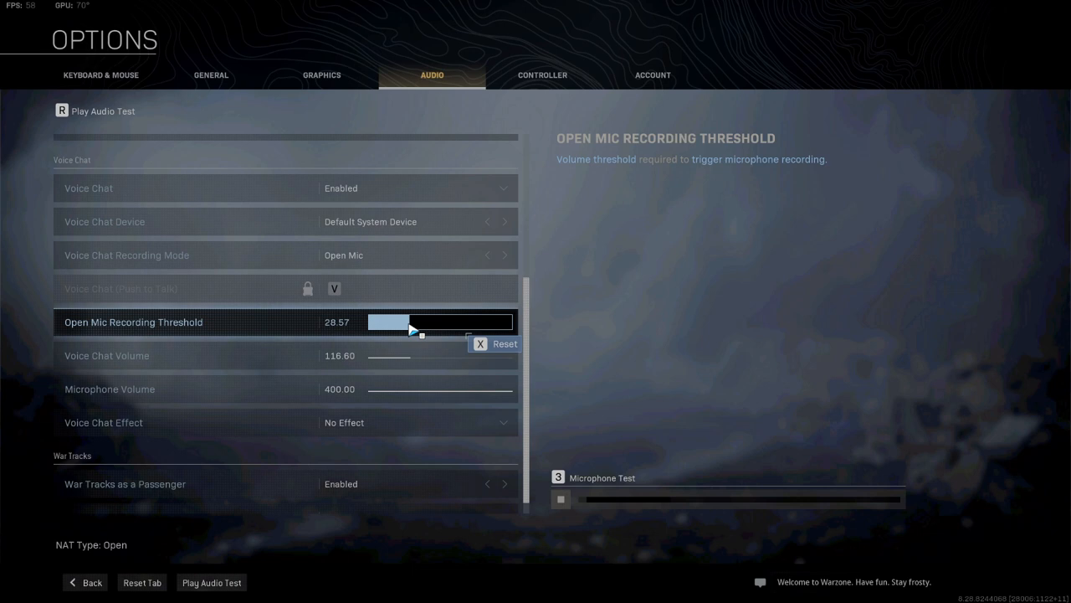
{"action": "left_click_drag", "start_coordinate": [416, 335], "coordinate": [410, 335]}
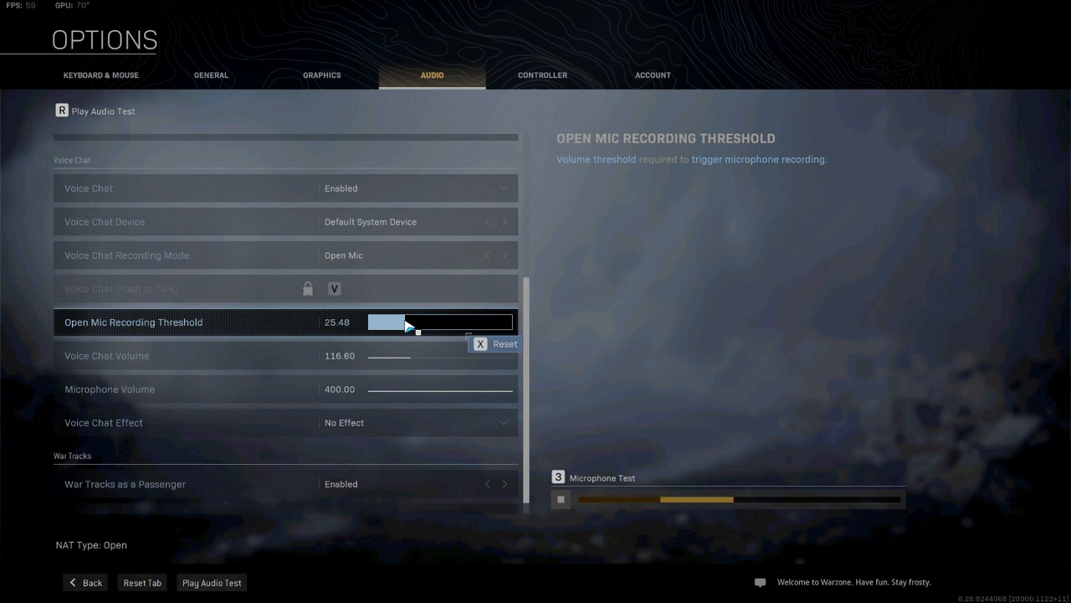
{"action": "left_click", "coordinate": [109, 388]}
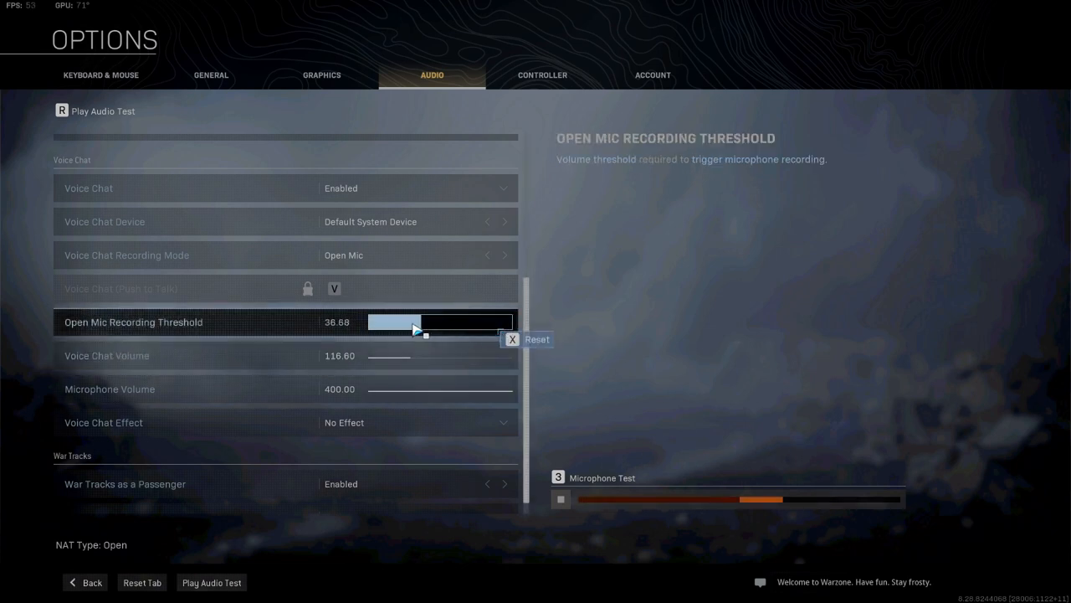
{"action": "left_click_drag", "start_coordinate": [410, 322], "coordinate": [448, 322]}
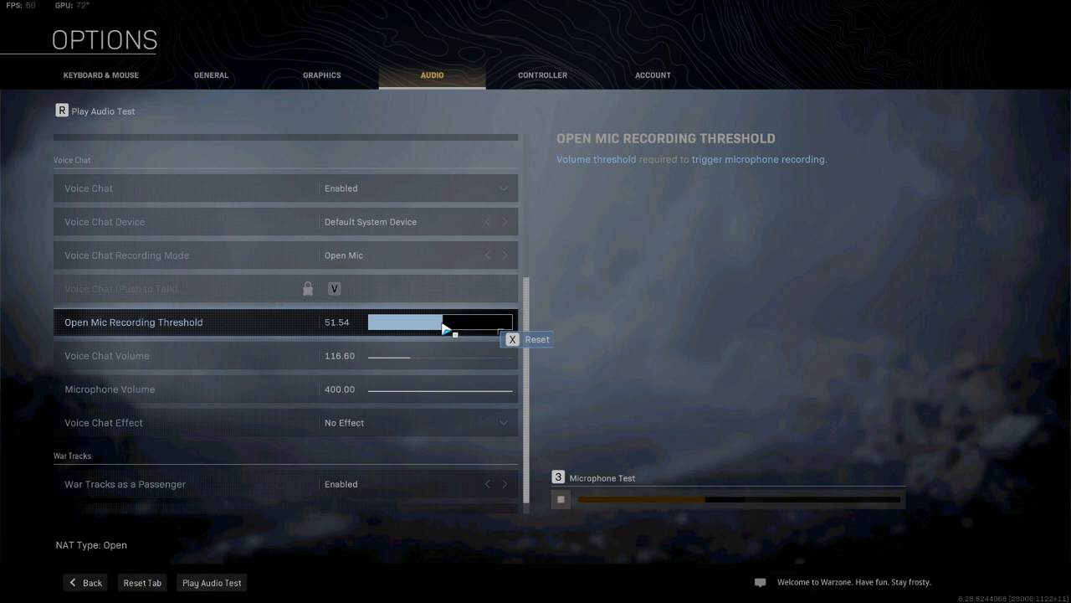
{"action": "left_click_drag", "start_coordinate": [448, 323], "coordinate": [406, 333]}
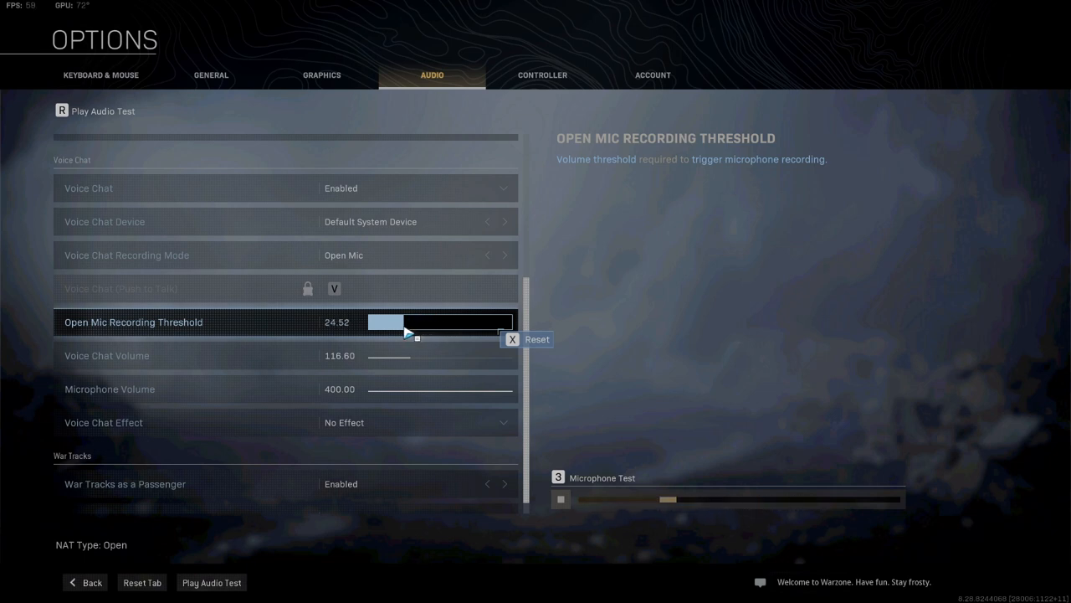
{"action": "left_click_drag", "start_coordinate": [410, 333], "coordinate": [402, 332]}
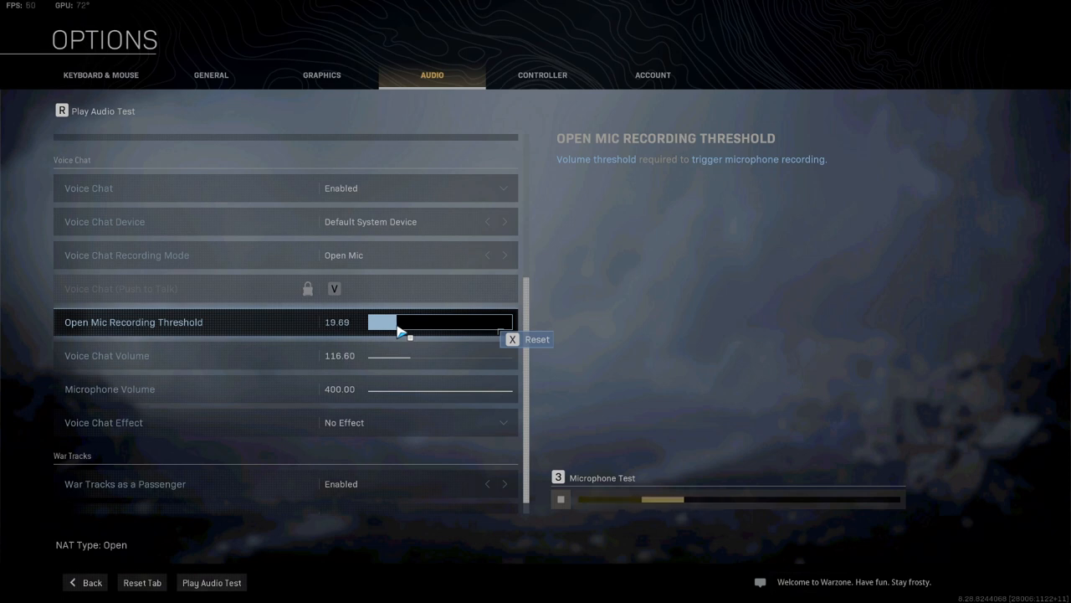
{"action": "left_click_drag", "start_coordinate": [406, 332], "coordinate": [394, 332]}
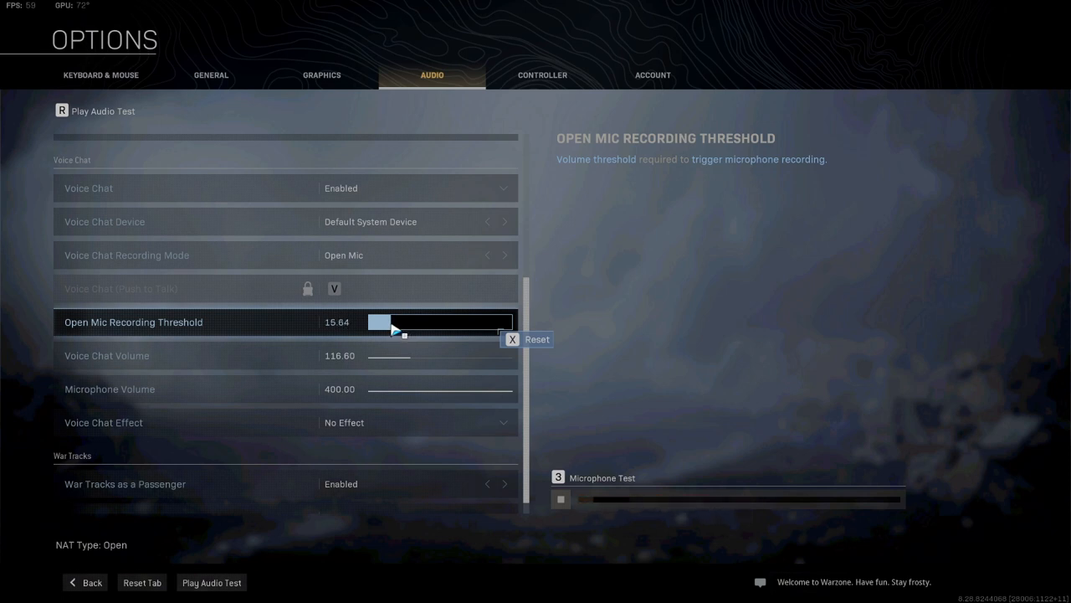